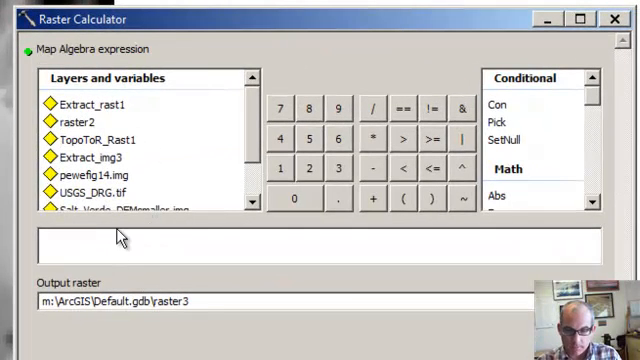
- Enter Con("Extract_rast1" >= 0, "Extract_rast1") in Raster Calculator, outputting raster3
click(502, 105)
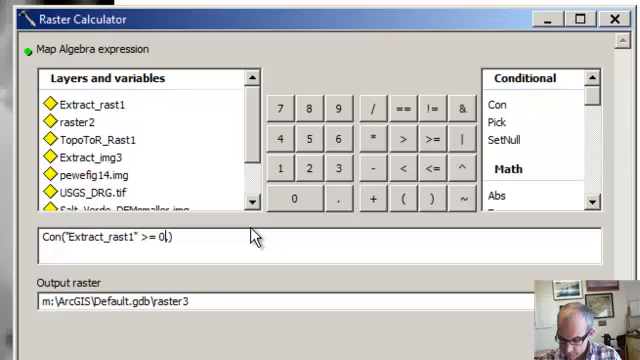
text(,)
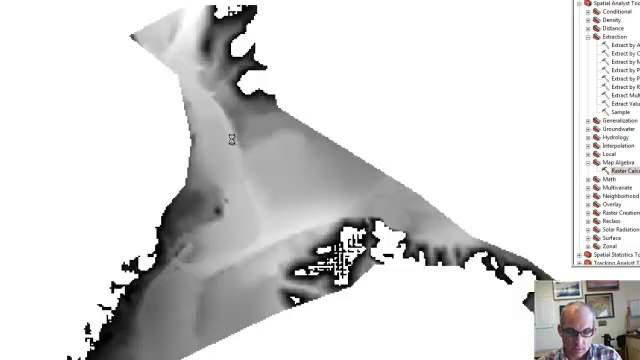
- Query cell values at several spots on raster3 with the Identify tool
click(230, 135)
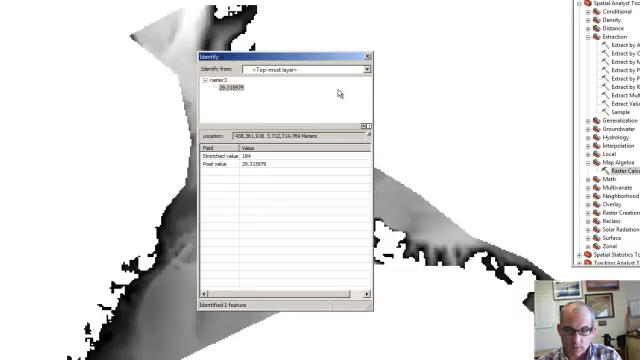
click(366, 56)
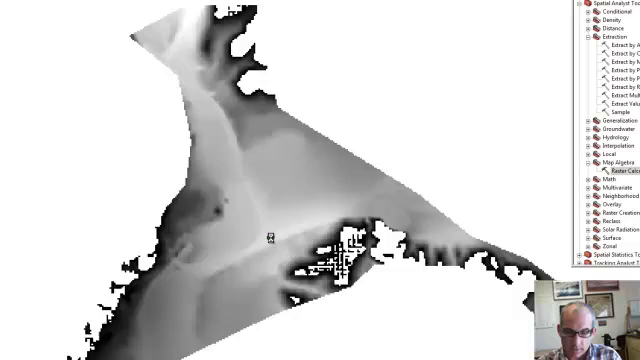
mouse_move(345, 75)
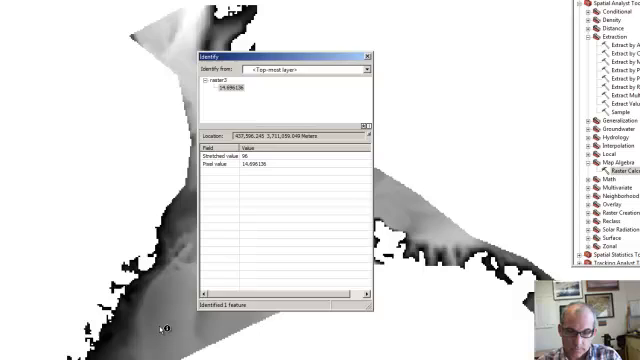
click(365, 57)
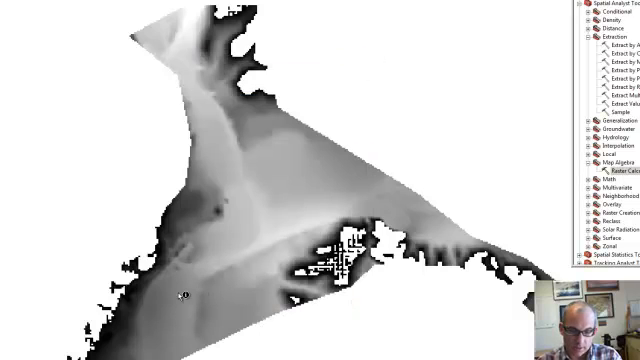
mouse_move(215, 180)
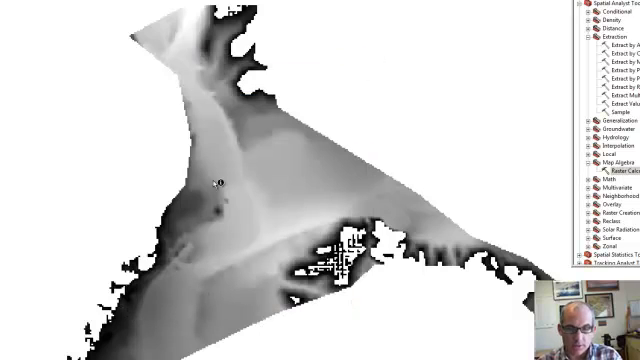
click(234, 6)
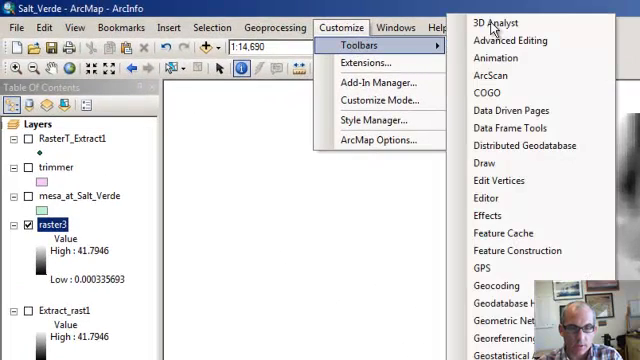
- Plot the elevation profile (about 7 to 28) of a line over raster3, then close it
click(492, 22)
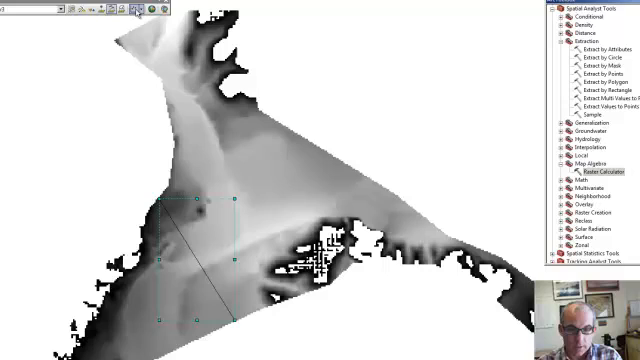
click(130, 10)
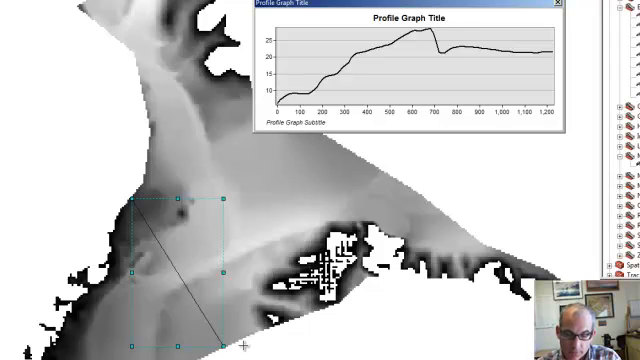
mouse_move(230, 143)
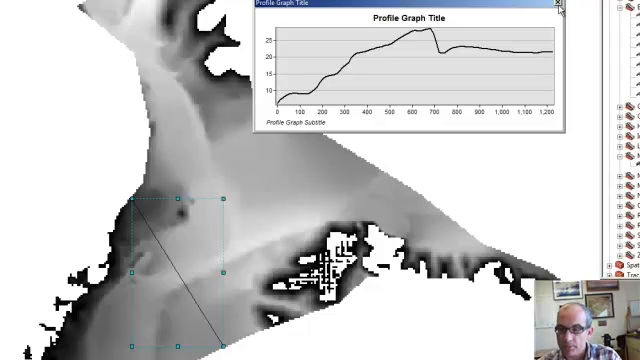
click(566, 8)
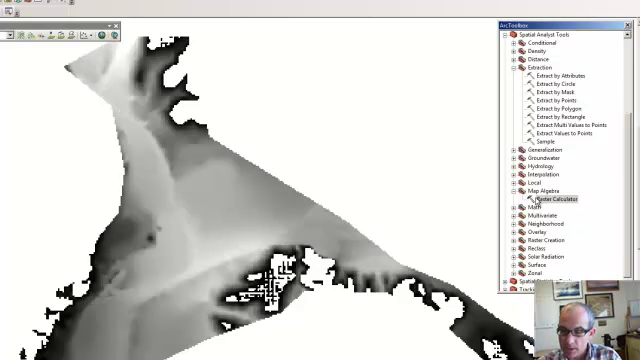
- Start a Raster Calculator expression dividing raster3 by a constant, output raster4
double_click(550, 198)
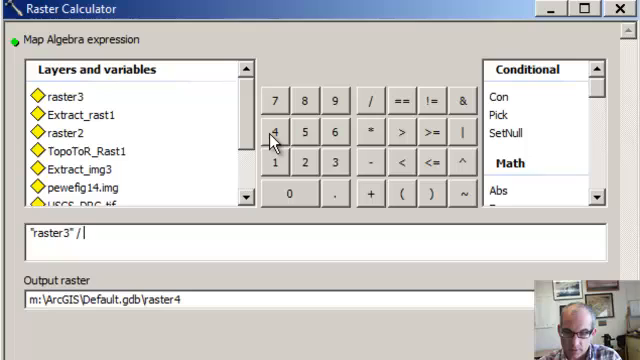
mouse_move(279, 137)
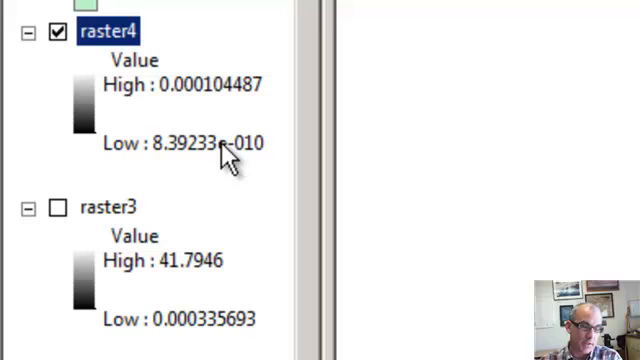
mouse_move(243, 160)
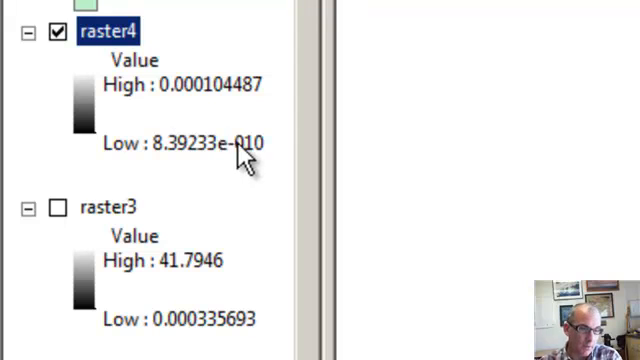
mouse_move(208, 102)
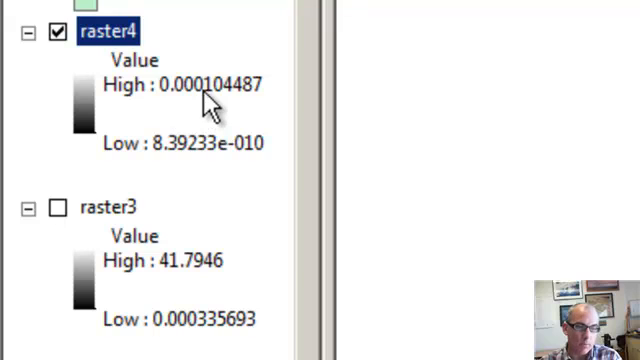
mouse_move(200, 98)
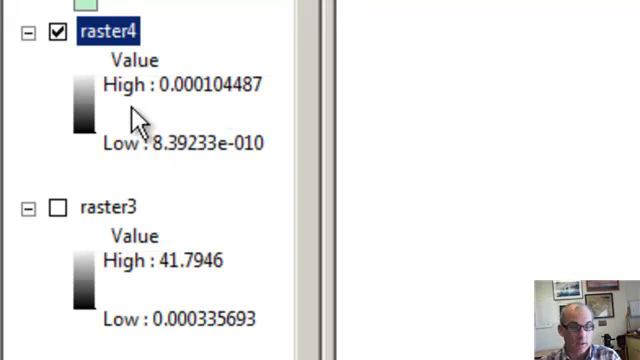
mouse_move(200, 98)
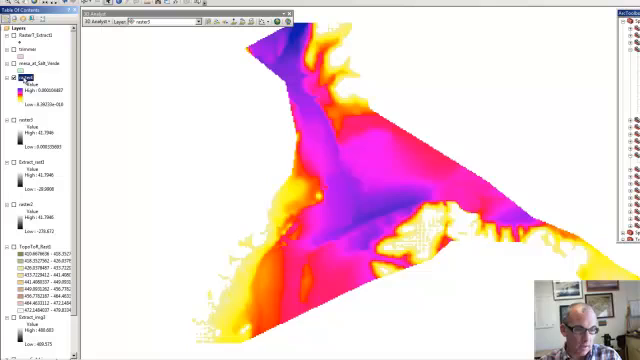
- Open raster4's properties to apply a magenta-to-yellow ramp with transparency
right_click(25, 74)
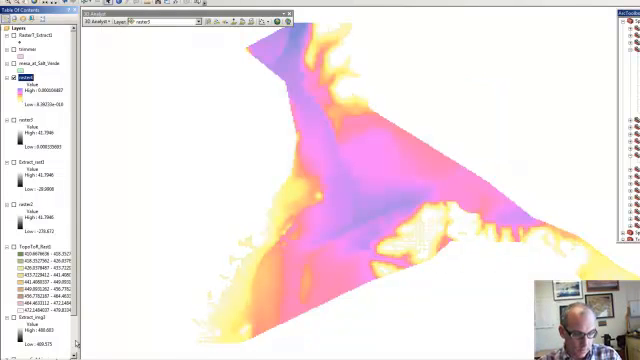
scroll(down, 3)
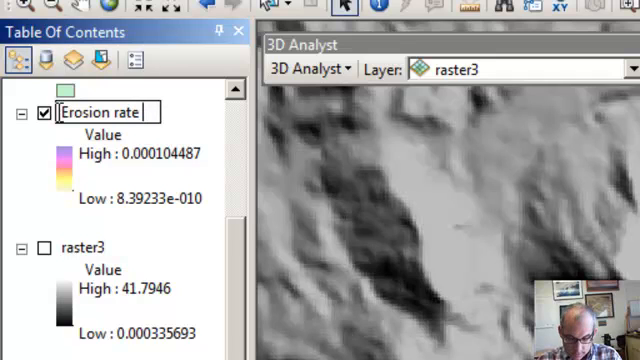
- Rename raster4 to 'Erosion rate (m/yr)' and begin renaming raster3 as 'Erosion…'
text((m/yr)
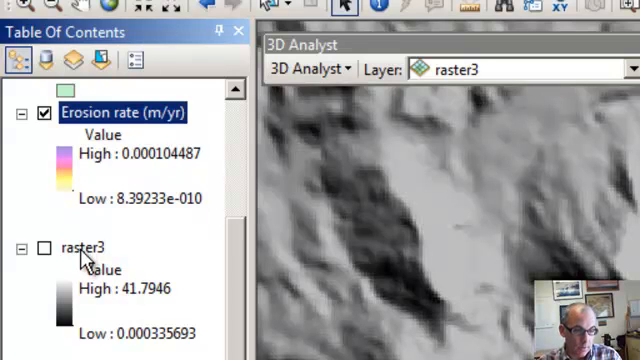
double_click(82, 247)
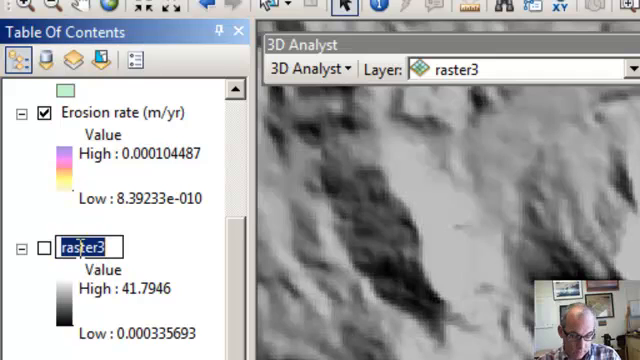
text(Erosion)
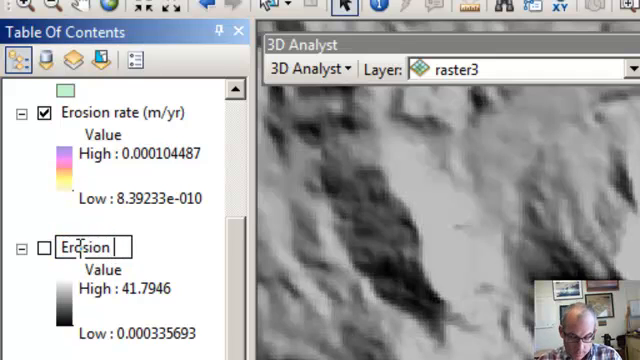